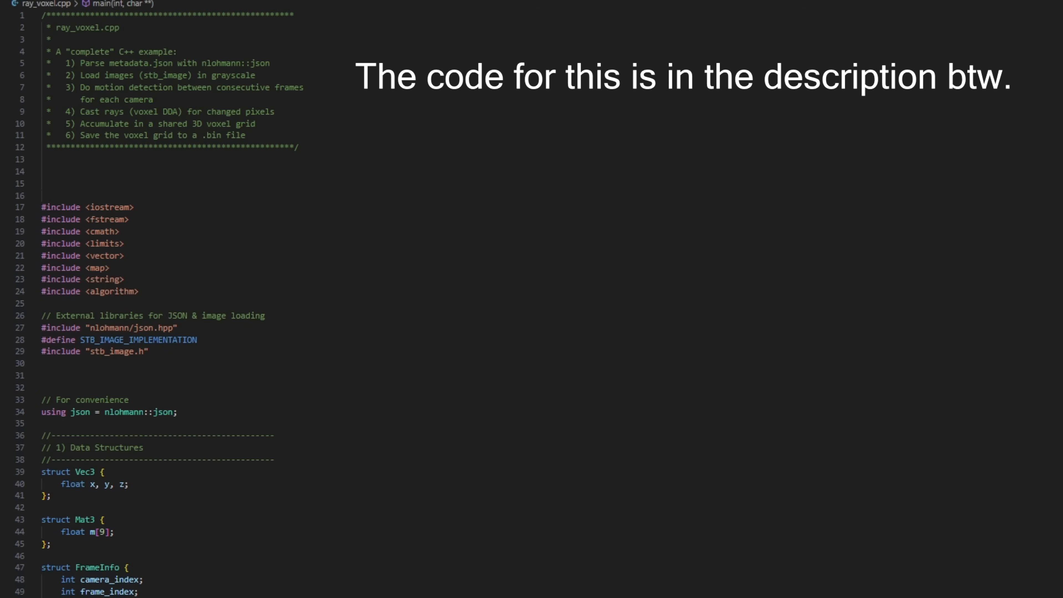
pyautogui.scroll(-3)
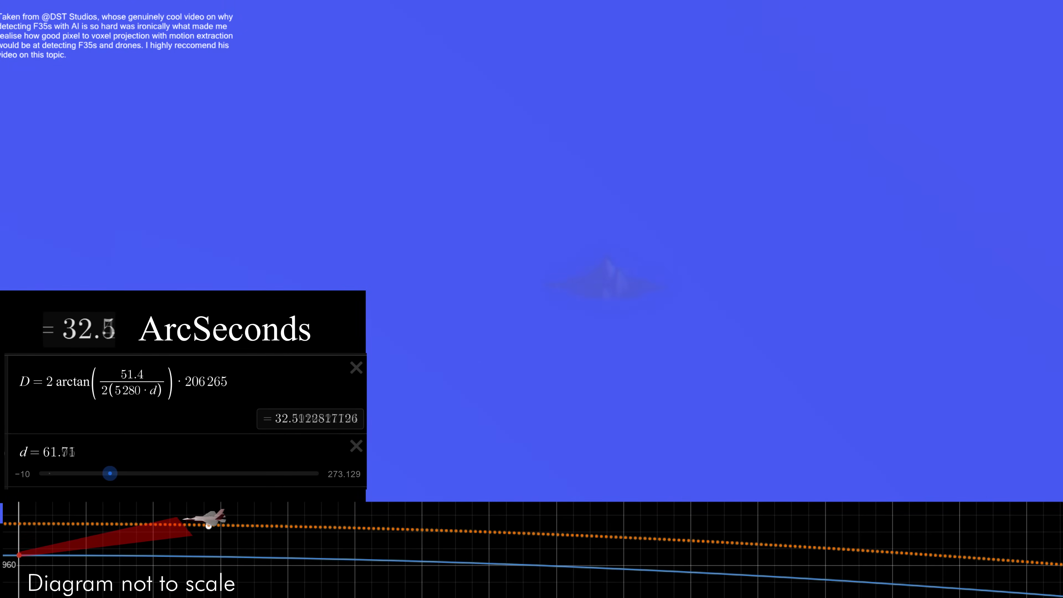
pyautogui.moveTo(108, 472); pyautogui.dragTo(84, 472)
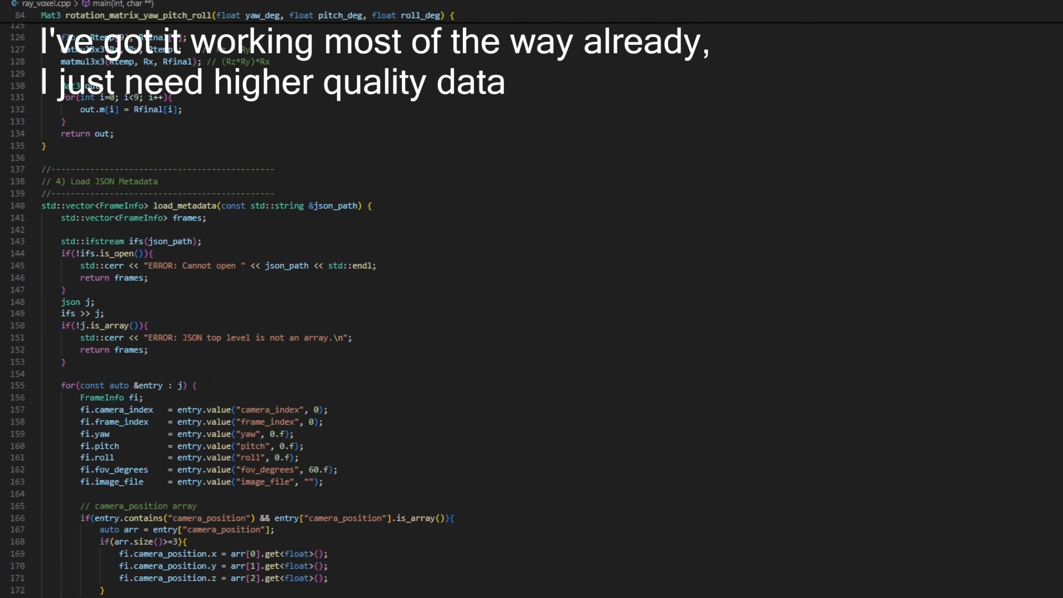
pyautogui.scroll(-3)
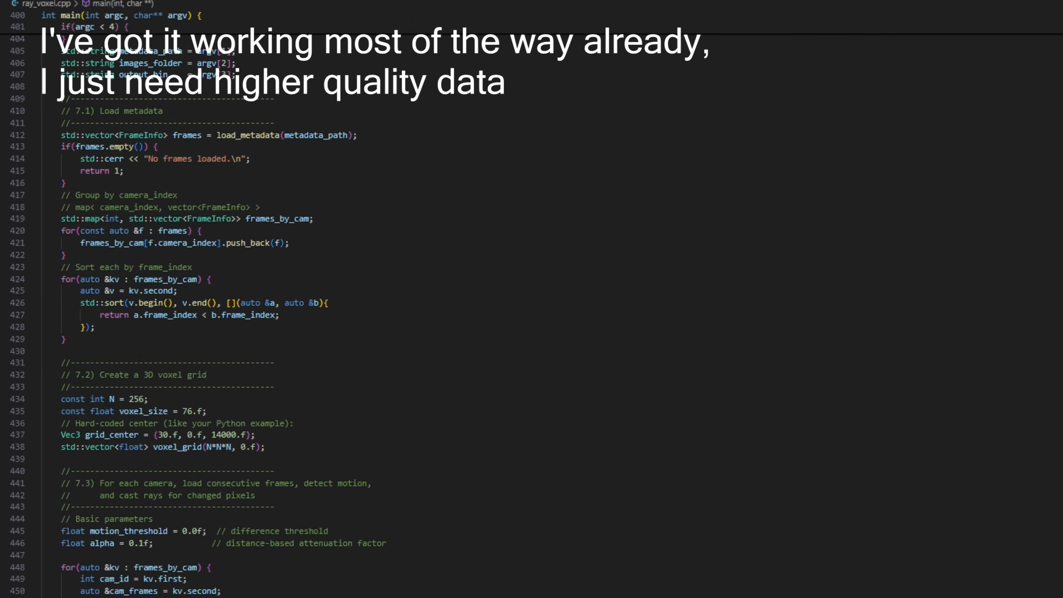